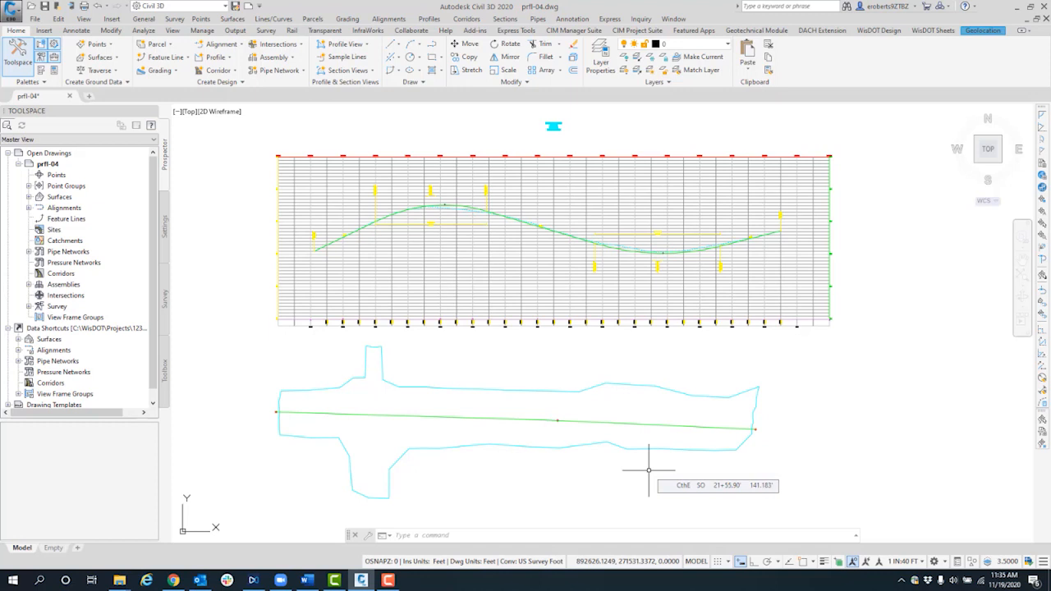
pyautogui.moveTo(649, 526)
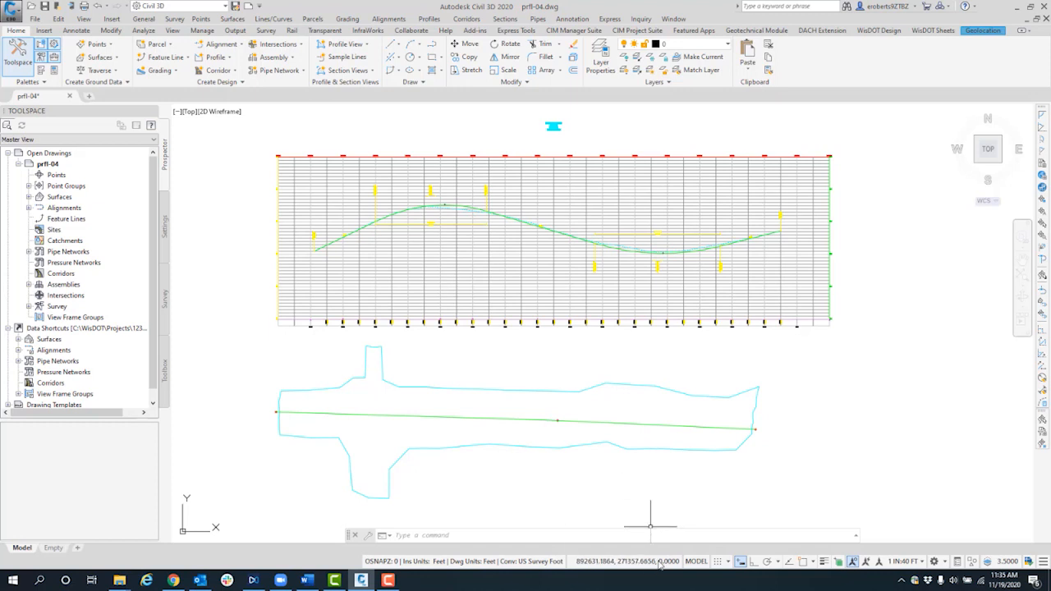
pyautogui.moveTo(685, 553)
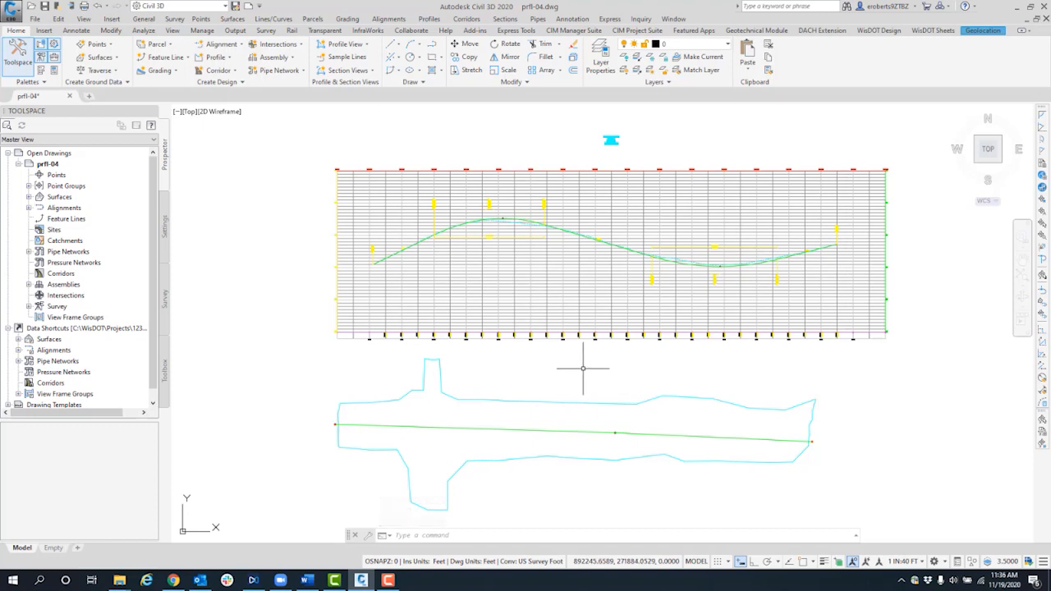
pyautogui.moveTo(583, 367)
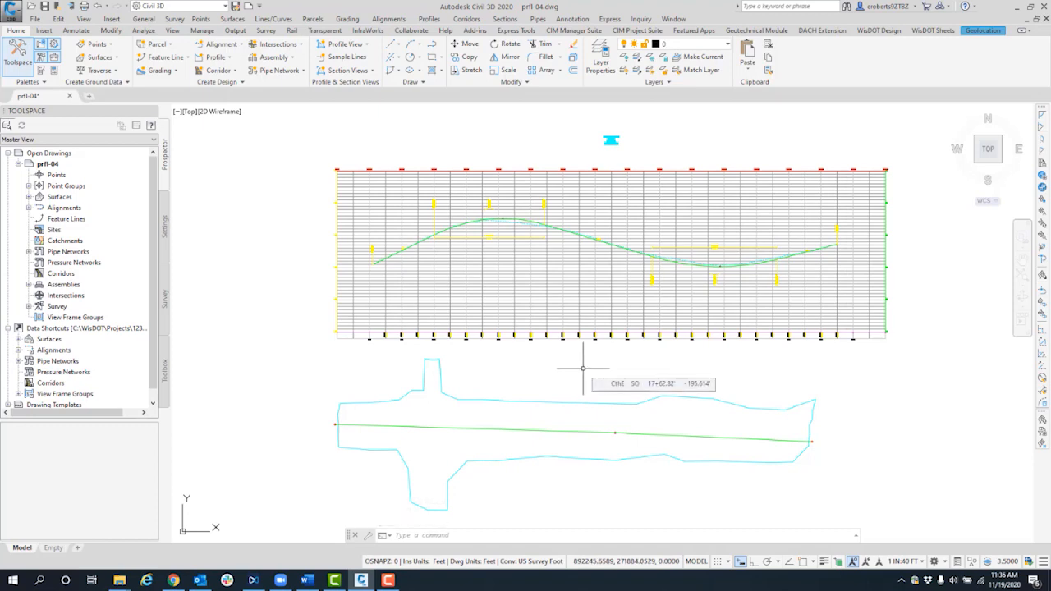
pyautogui.moveTo(564, 337)
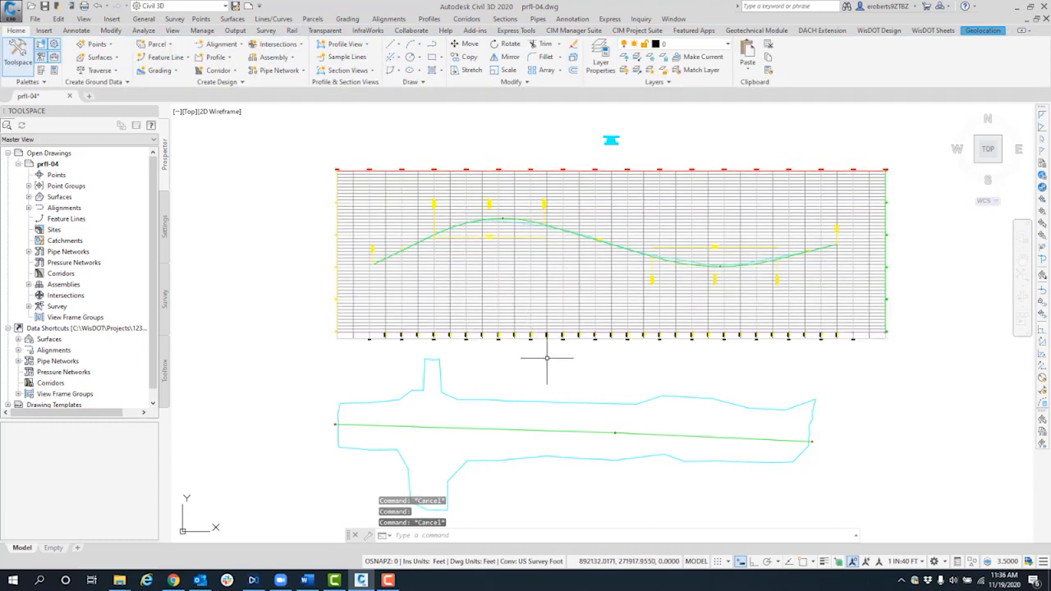
pyautogui.moveTo(554, 366)
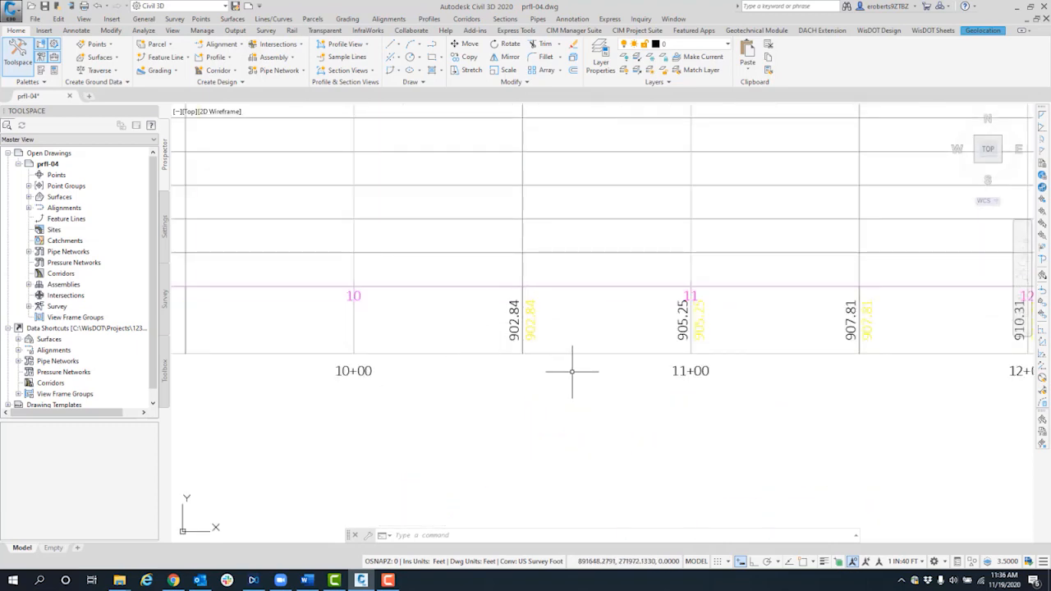
pyautogui.moveTo(678, 377)
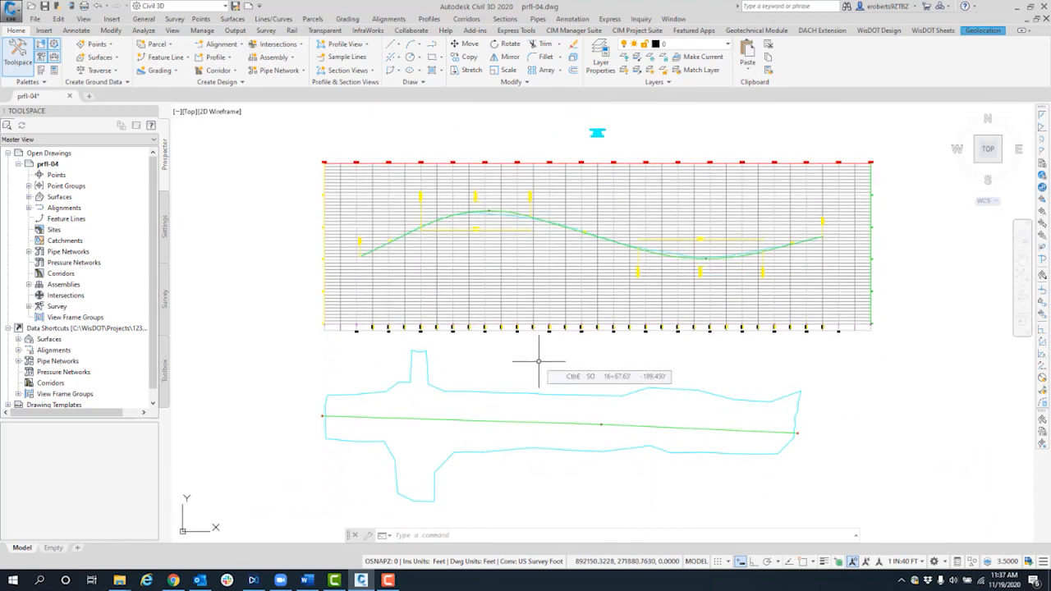
pyautogui.moveTo(471, 222)
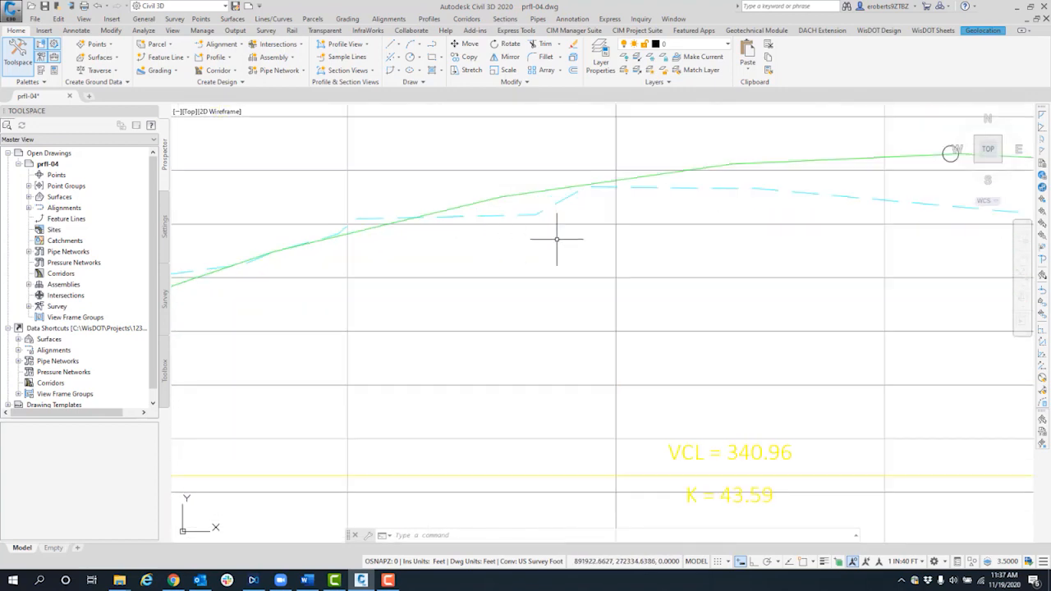
pyautogui.moveTo(579, 205)
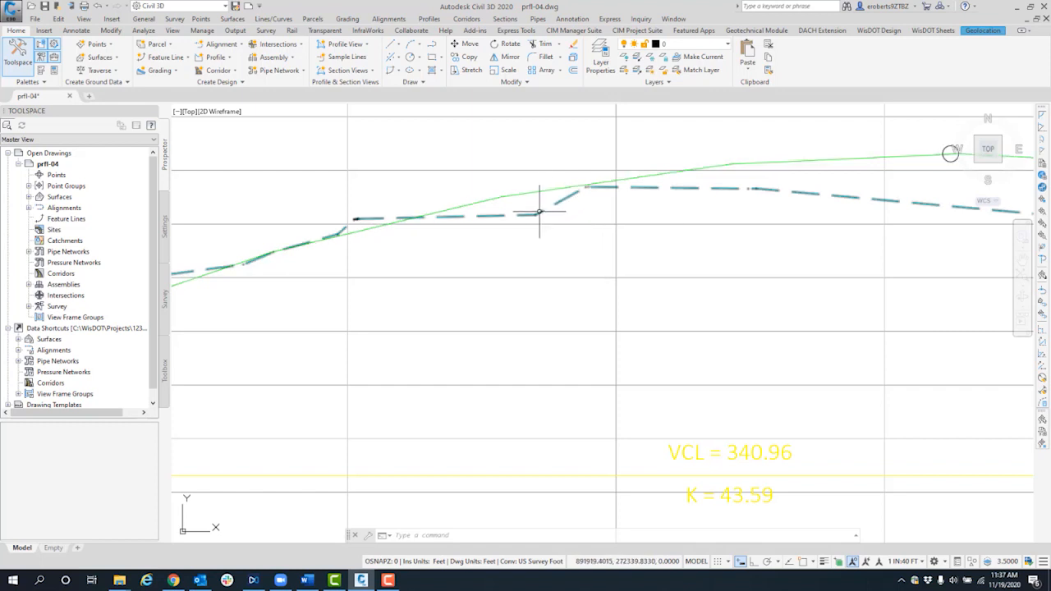
pyautogui.moveTo(541, 212)
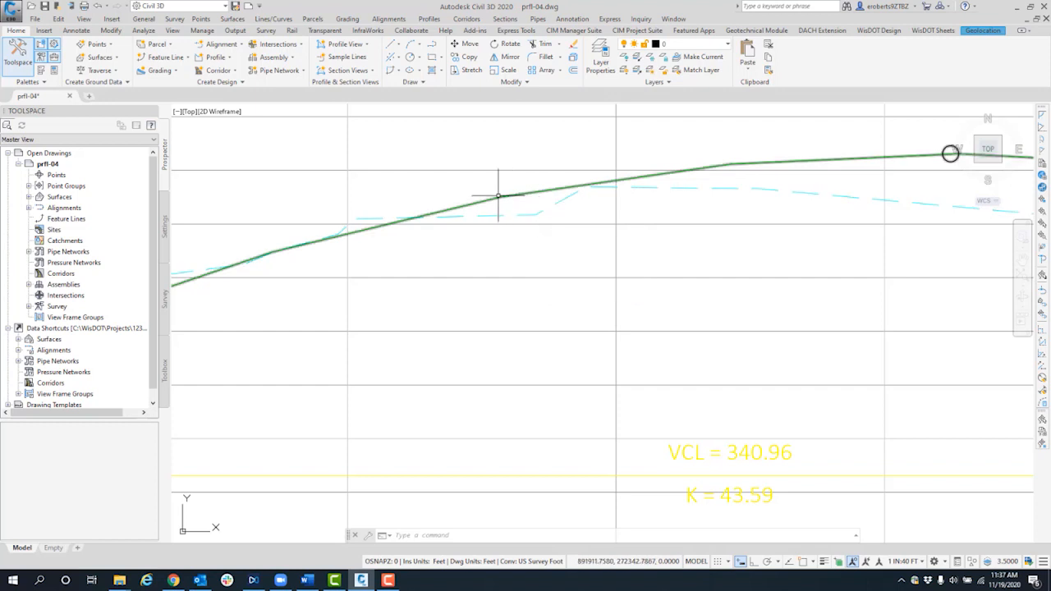
pyautogui.moveTo(498, 195)
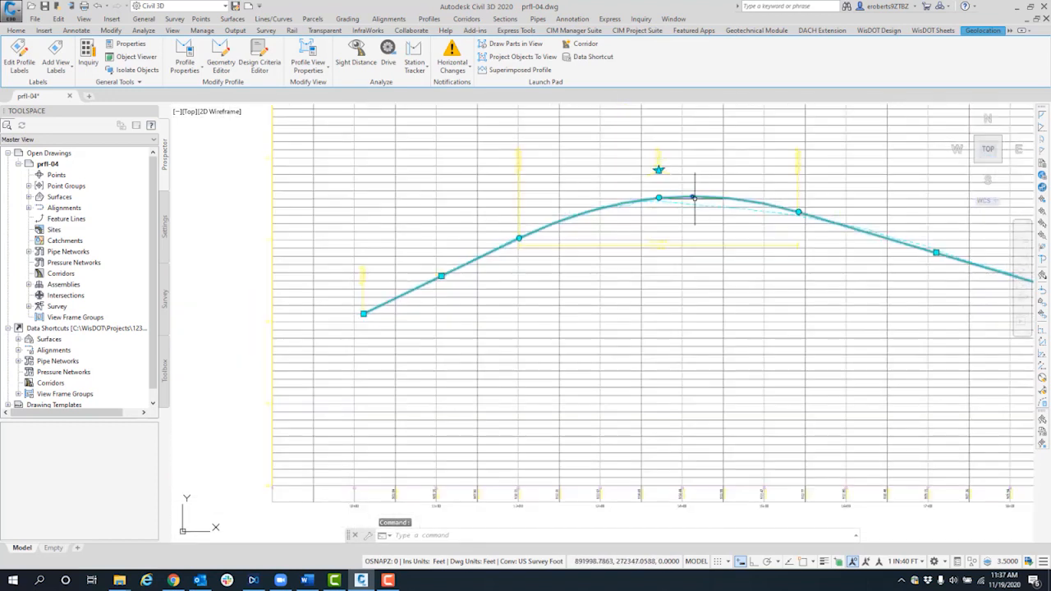
pyautogui.moveTo(517, 240)
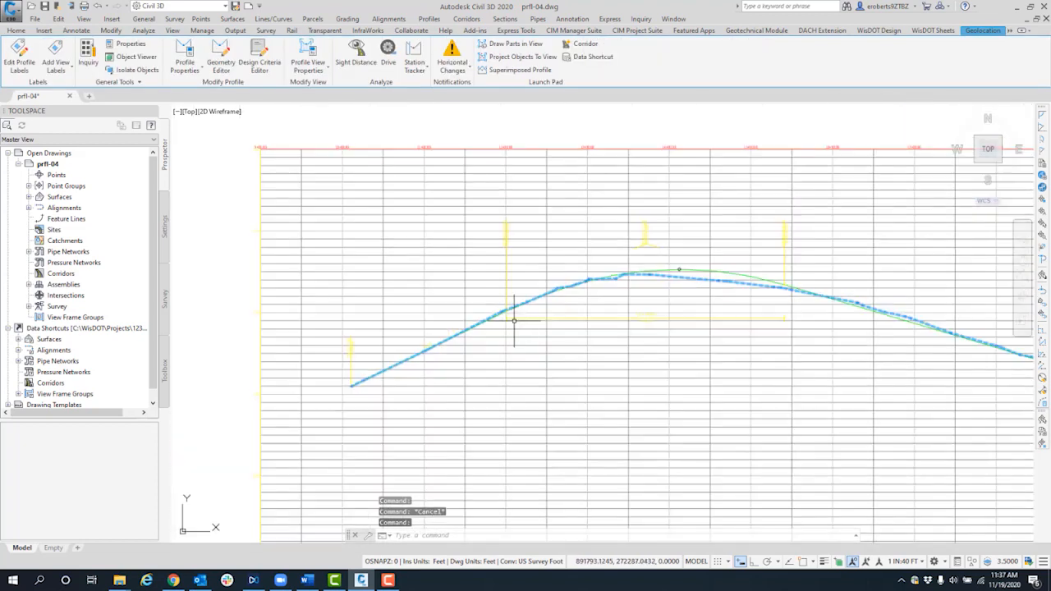
pyautogui.moveTo(550, 337)
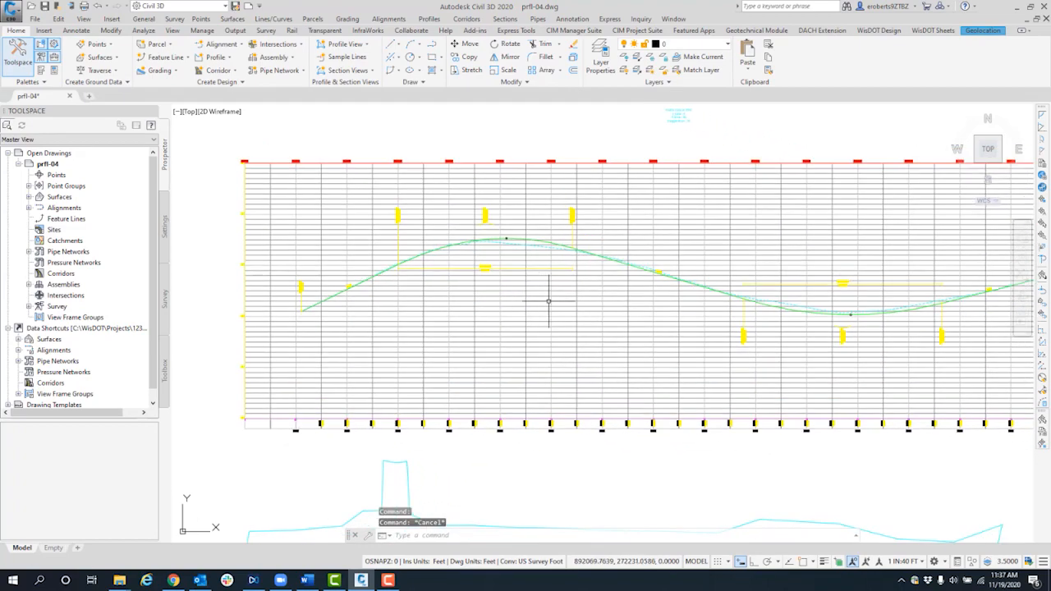
# Step: Select the green design profile near the crest curve to show its vertex grips
pyautogui.moveTo(548, 302); pyautogui.dragTo(577, 296)
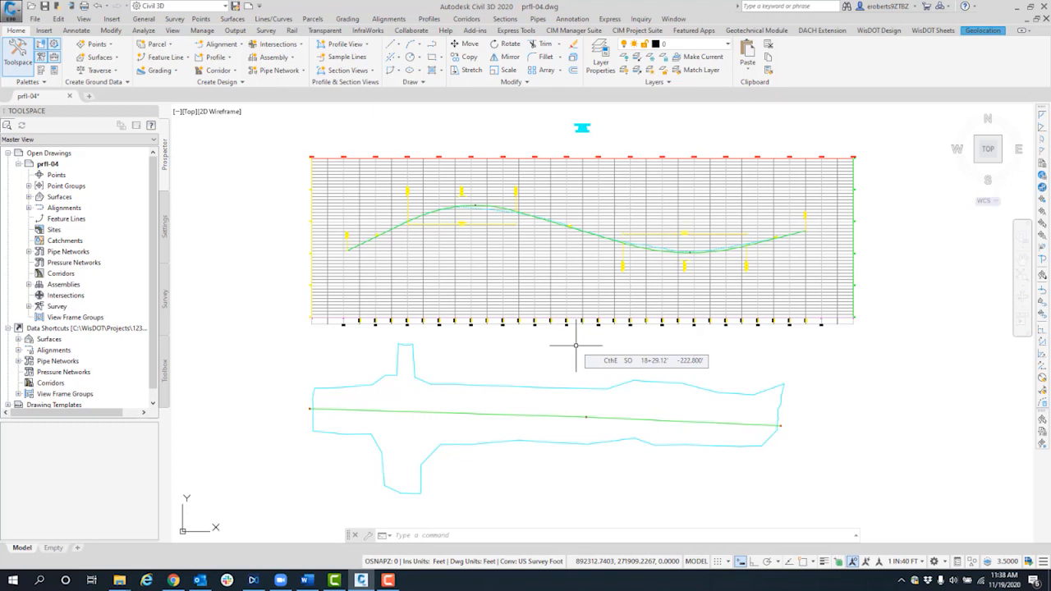
pyautogui.moveTo(590, 302)
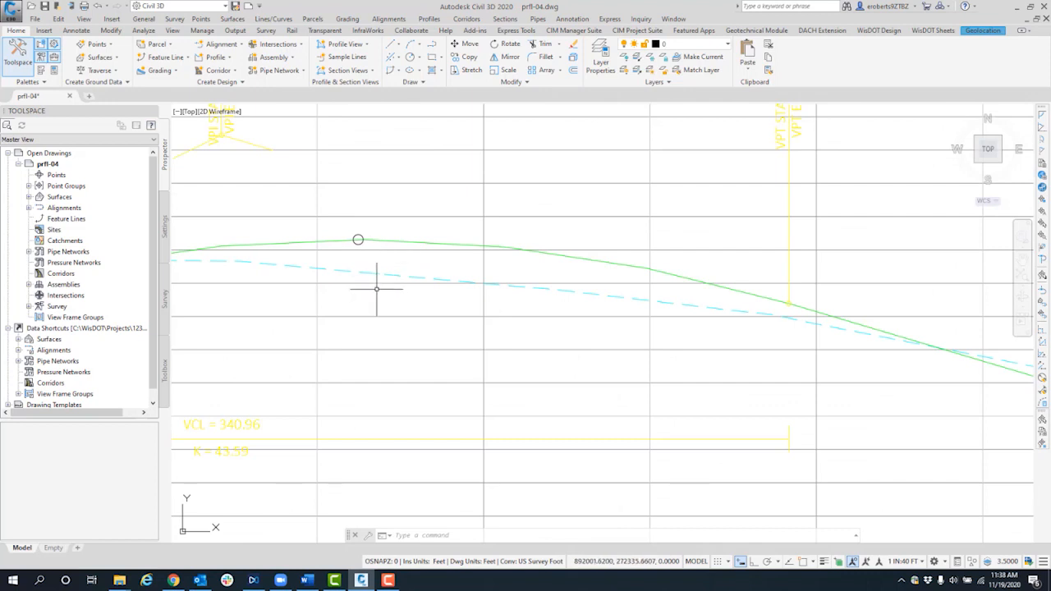
pyautogui.moveTo(368, 295)
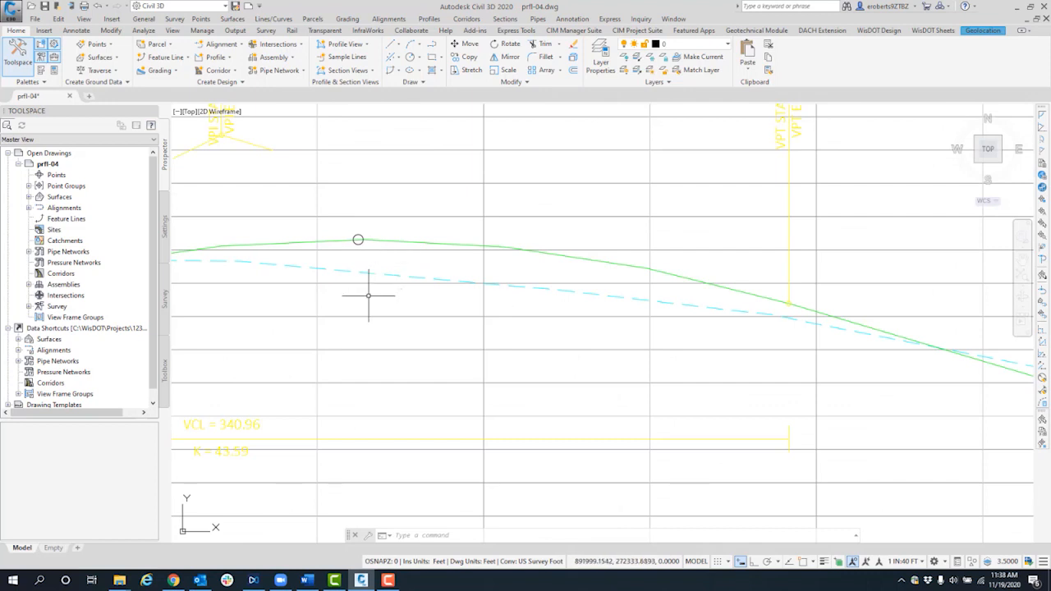
pyautogui.moveTo(369, 295)
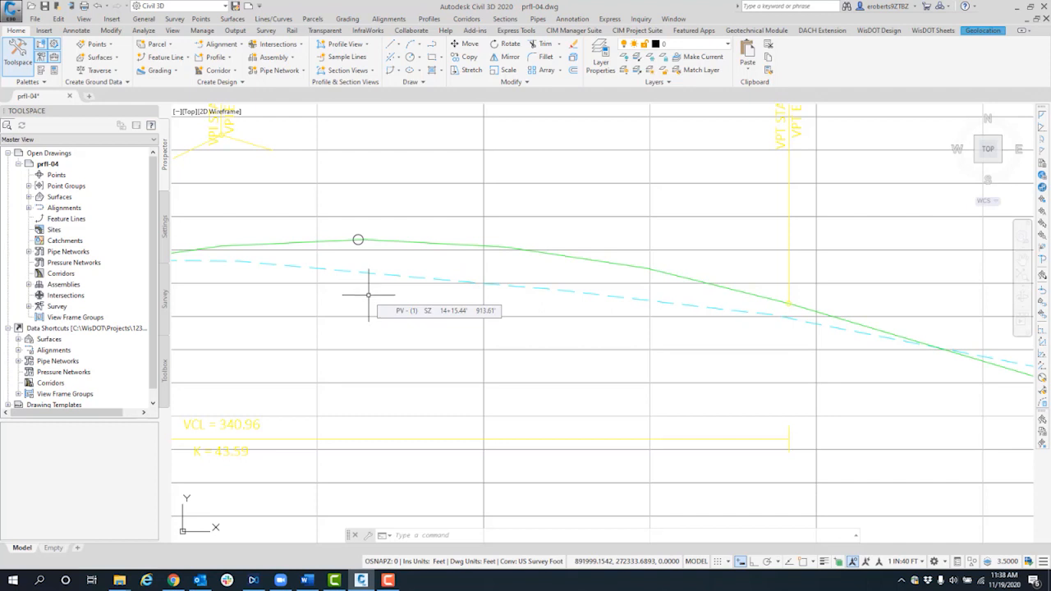
pyautogui.click(358, 239)
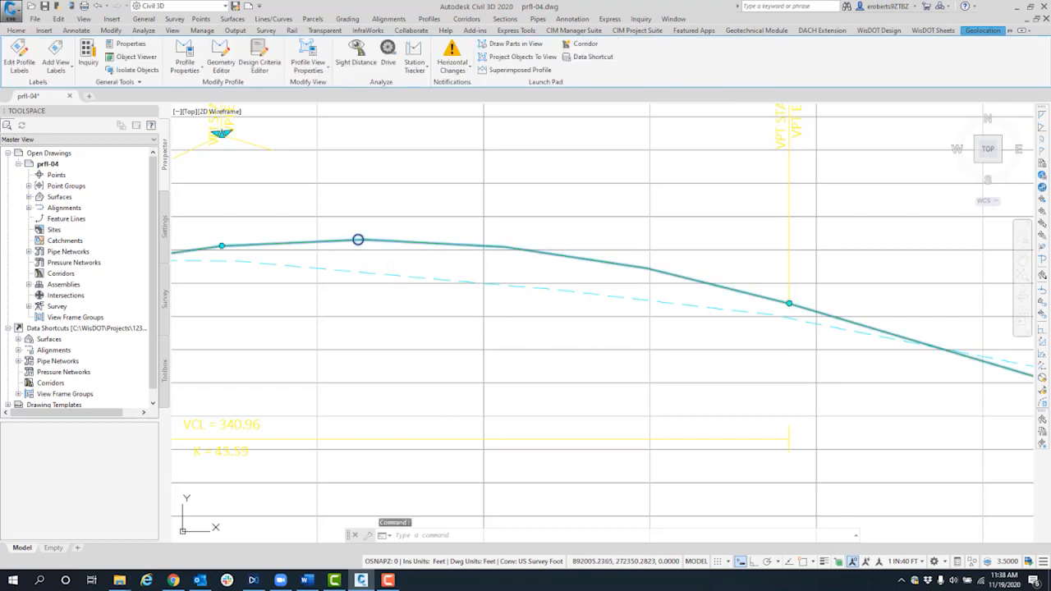